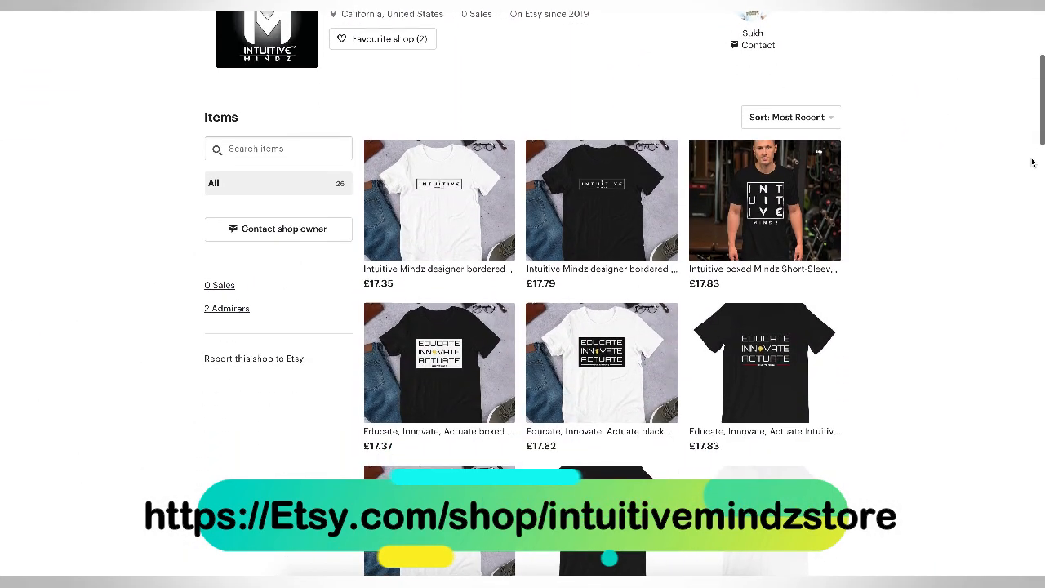
{"action": "scroll", "scroll_direction": "down", "scroll_amount": 3}
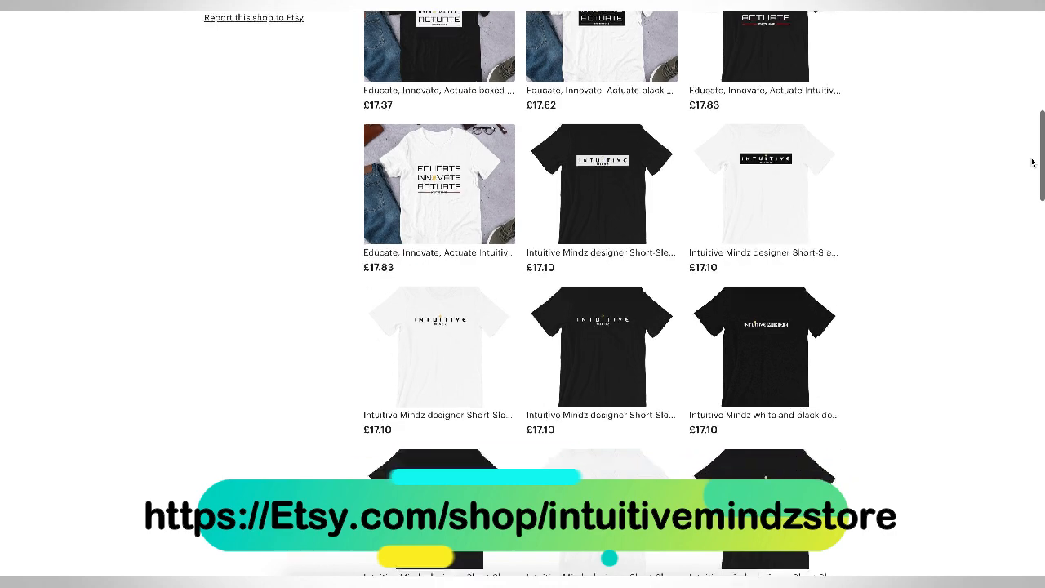
{"action": "scroll", "scroll_direction": "down", "scroll_amount": 3}
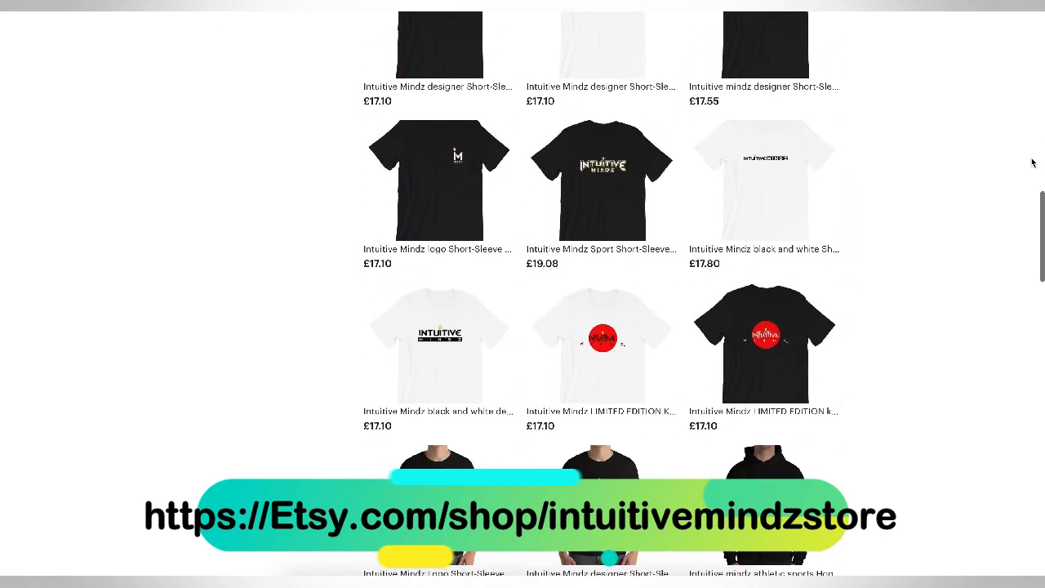